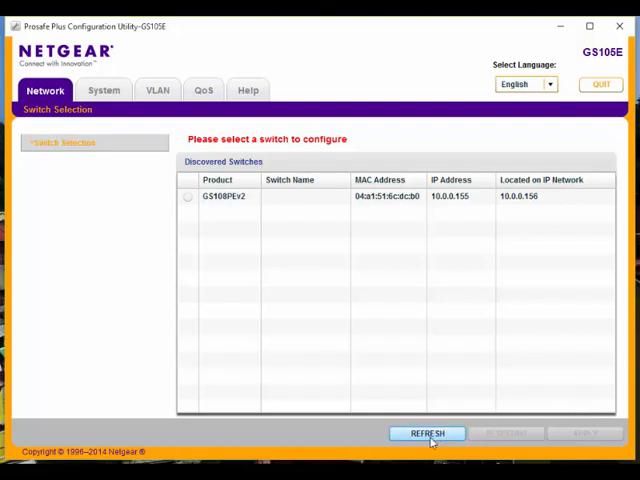
# - Refresh switch discovery until the GS105E at 10.0.0.151 is listed
pyautogui.click(428, 432)
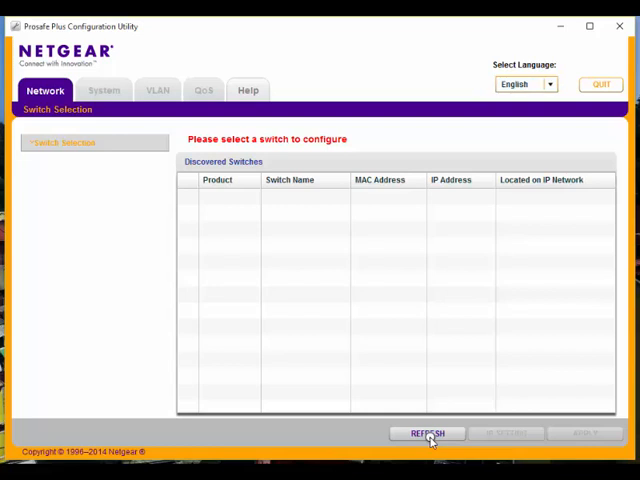
pyautogui.click(428, 432)
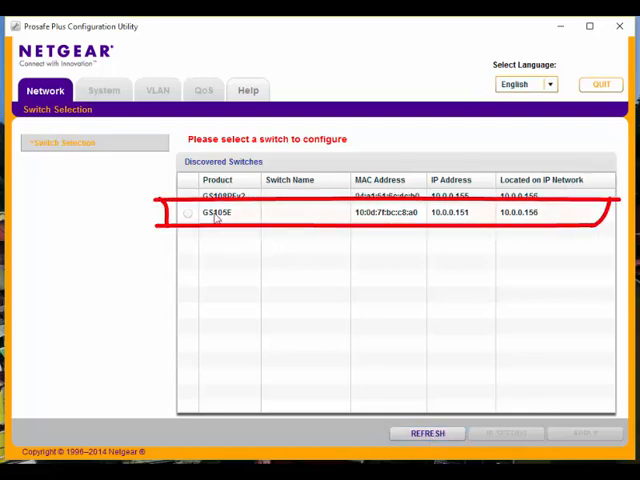
# - Choose the GS105E, apply, and log in with its password
pyautogui.click(188, 212)
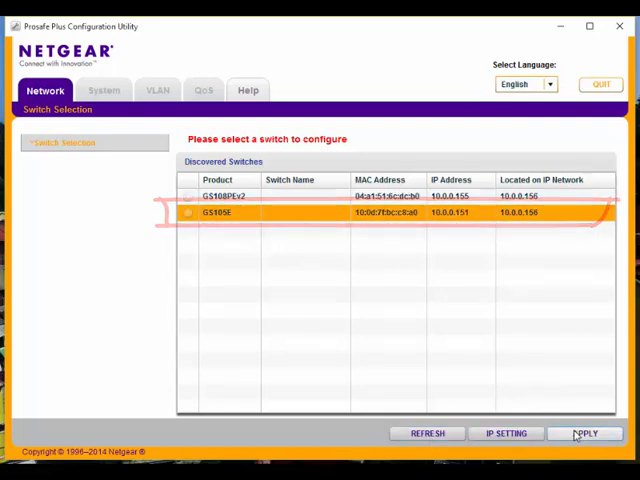
pyautogui.click(584, 432)
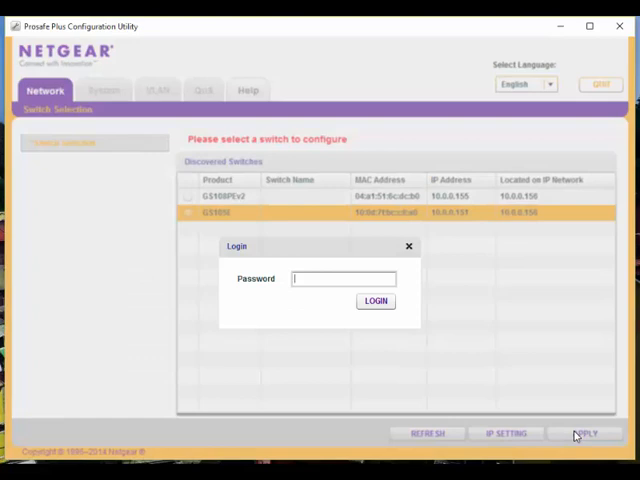
pyautogui.write('password')
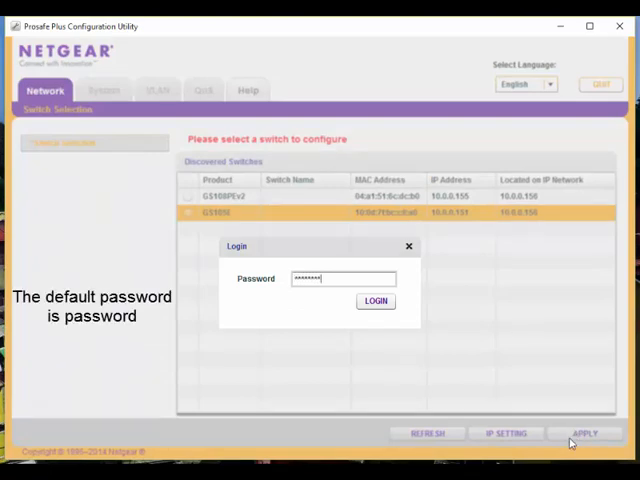
pyautogui.click(376, 300)
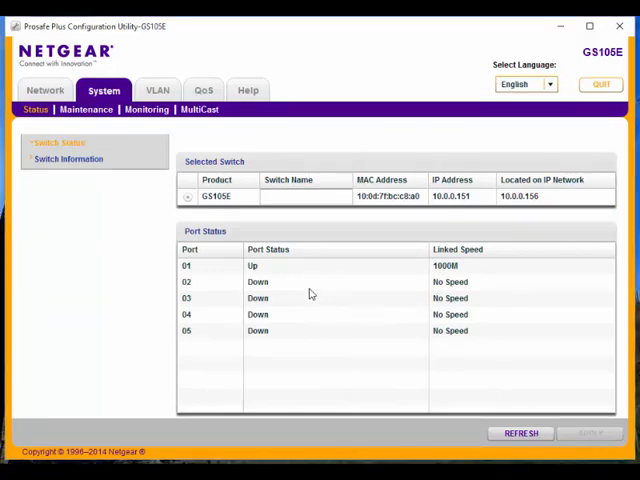
pyautogui.moveTo(198, 132)
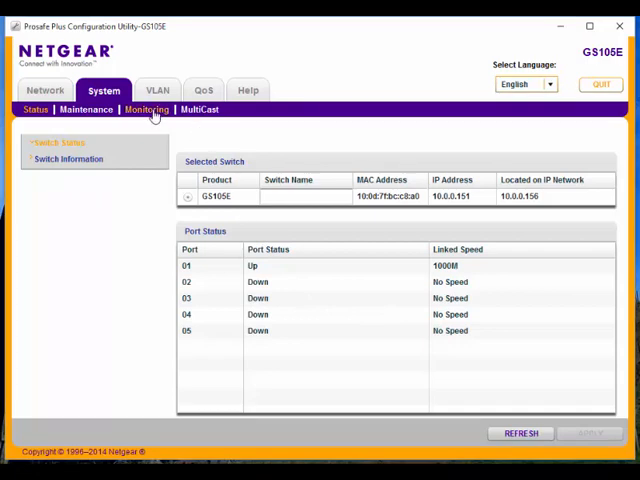
# - Under Monitoring > Mirroring, enable port mirroring with port 01 as the source
pyautogui.click(144, 108)
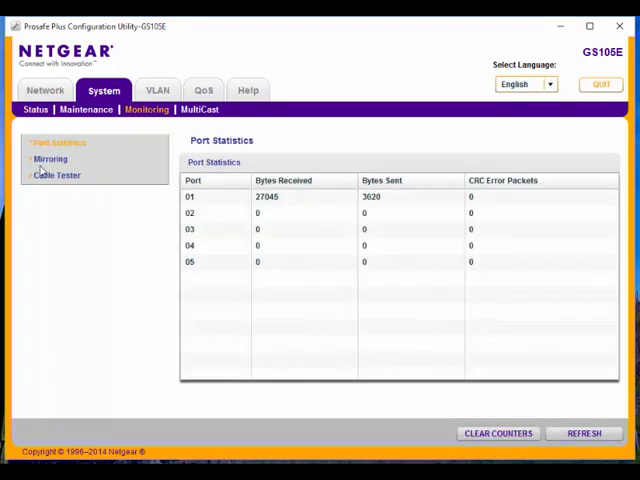
pyautogui.click(50, 158)
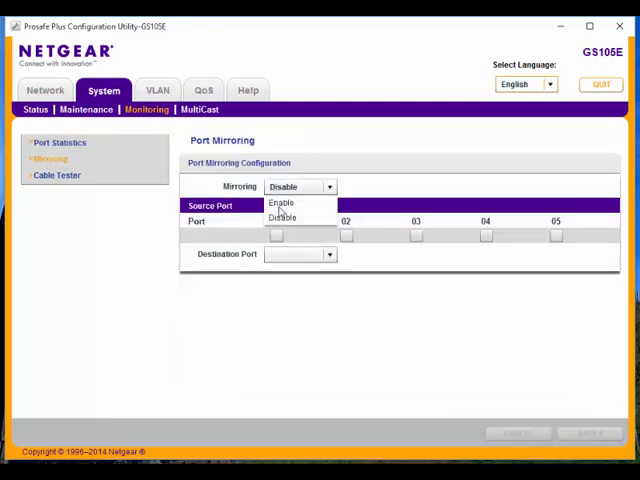
pyautogui.click(280, 204)
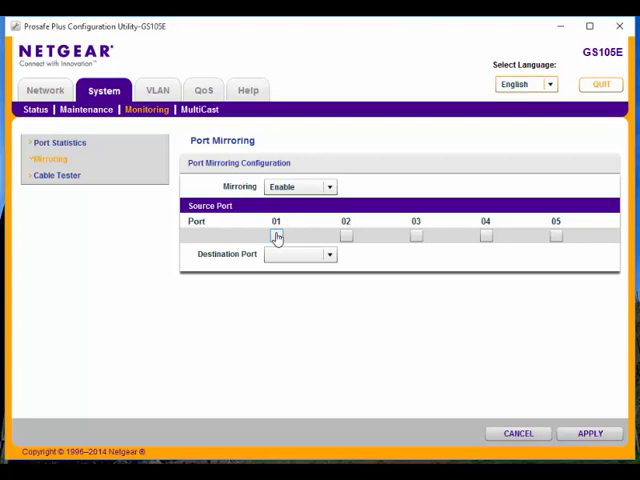
pyautogui.click(276, 236)
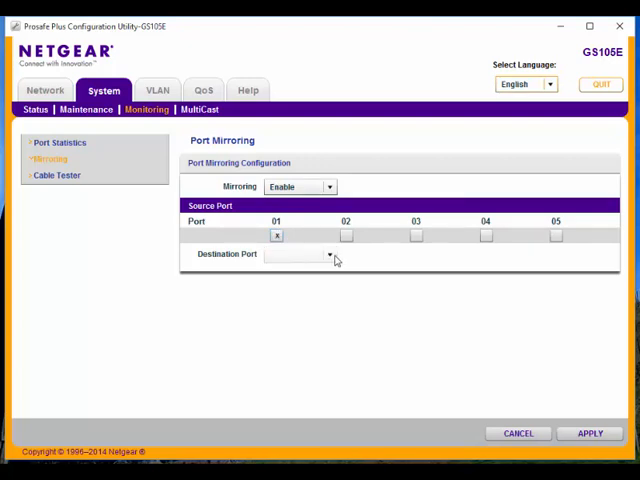